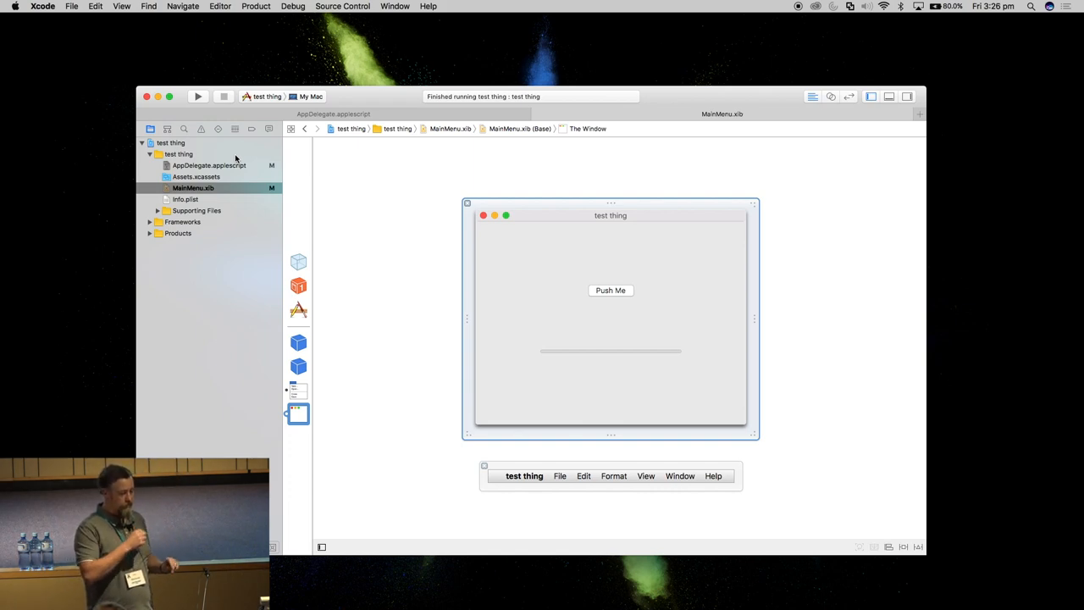
pyautogui.moveTo(457, 82)
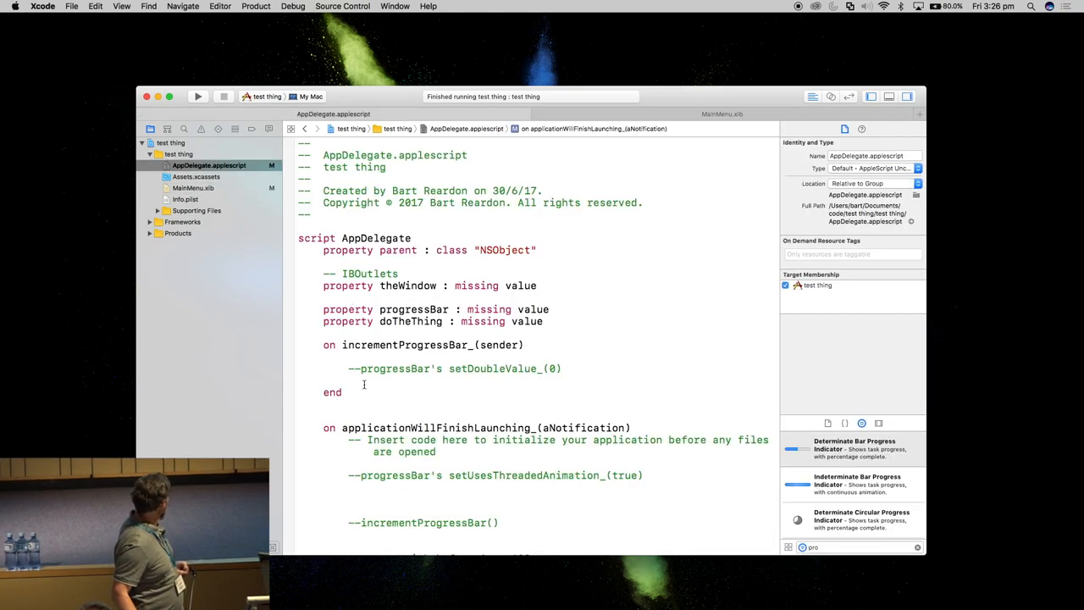
# Review the AppDelegate.applescript properties and incrementProgressBar_ handler, then open MainMenu.xib
pyautogui.scroll(-3)
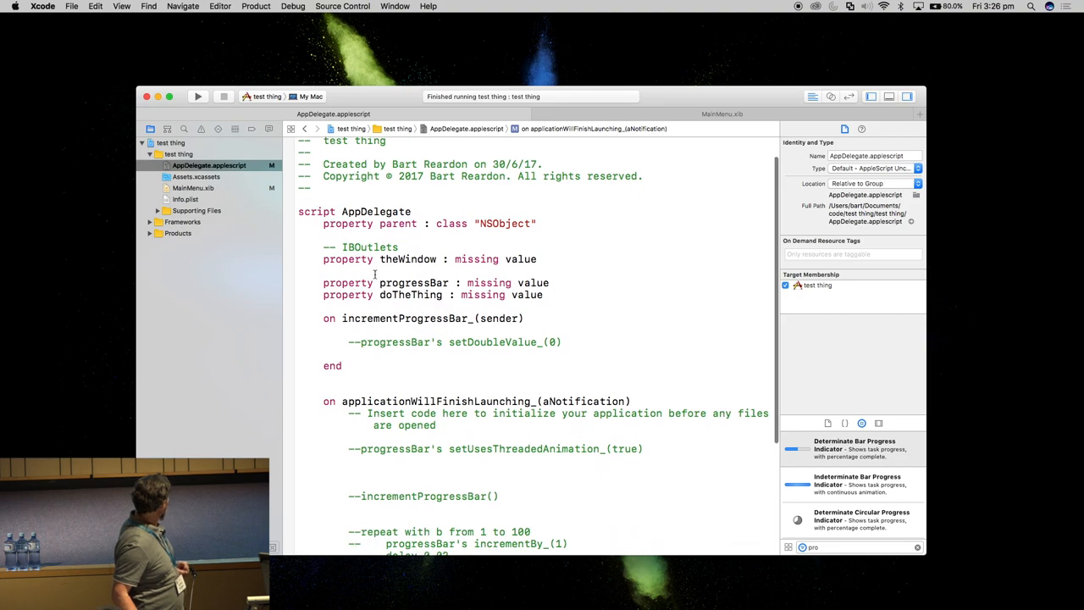
pyautogui.click(411, 294)
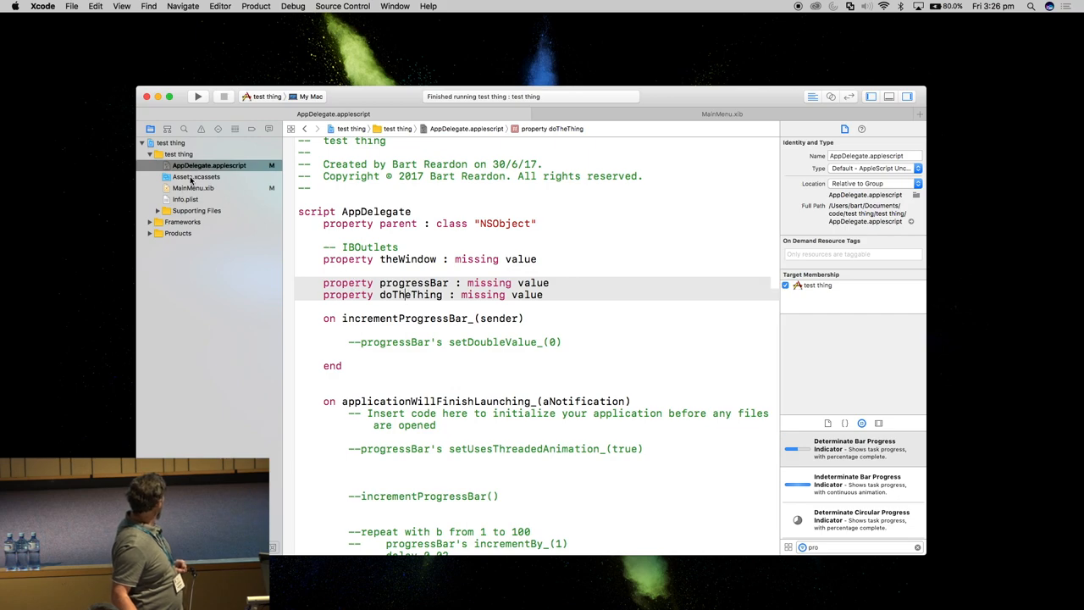
pyautogui.click(193, 187)
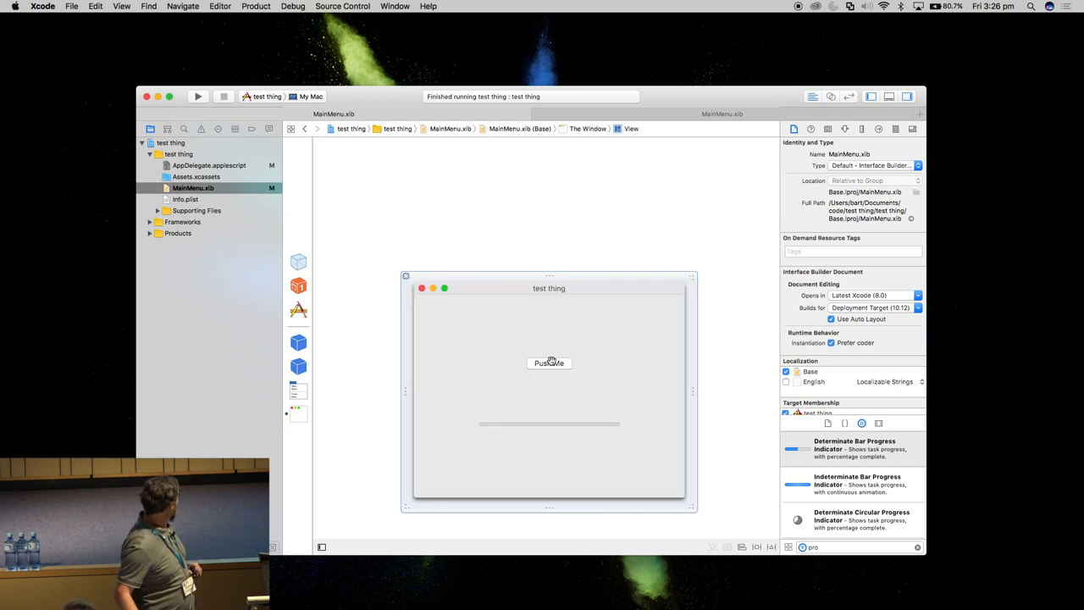
# Select and drag the Push Me button in the test thing window layout
pyautogui.click(549, 363)
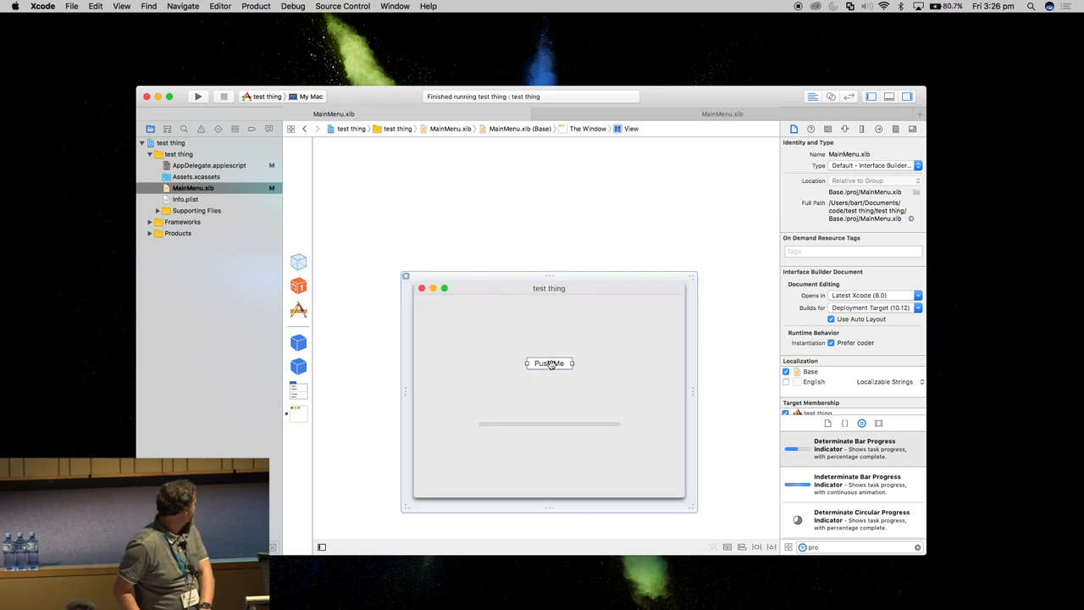
pyautogui.moveTo(549, 362); pyautogui.dragTo(298, 286)
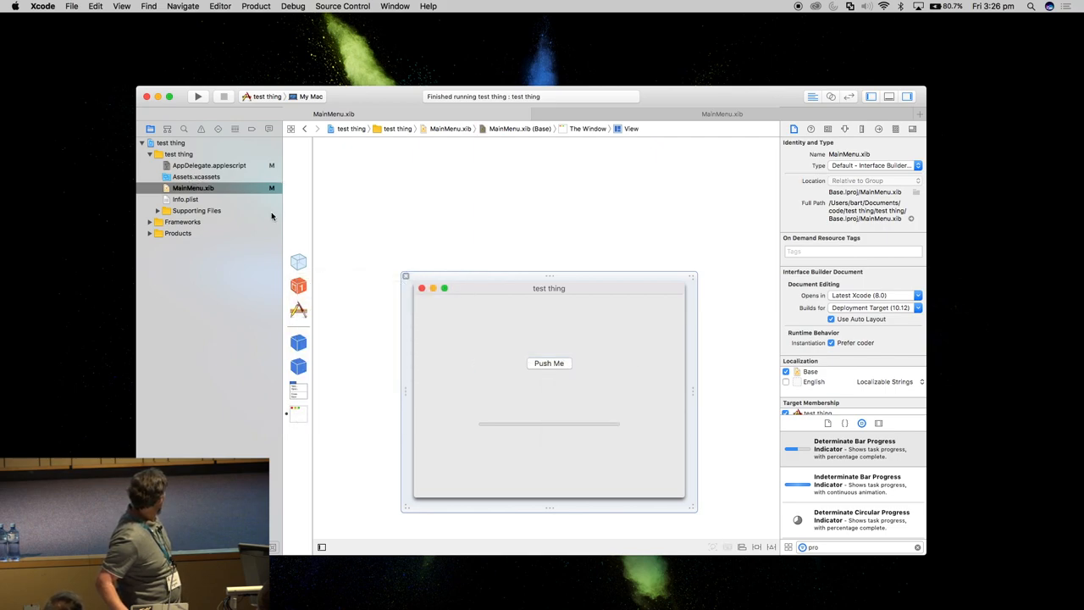
pyautogui.click(210, 165)
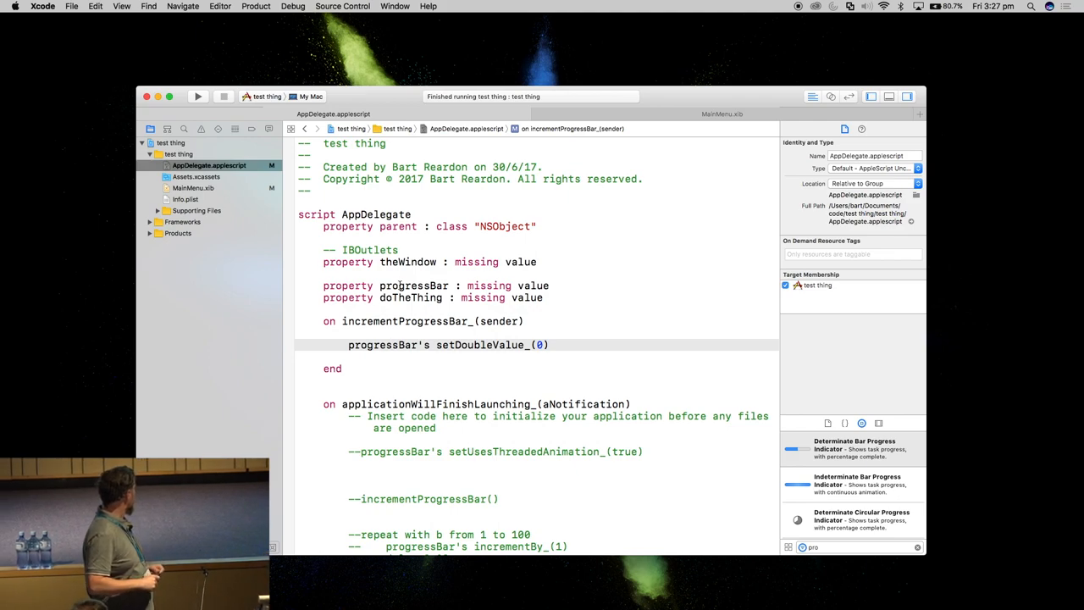
pyautogui.moveTo(440, 299)
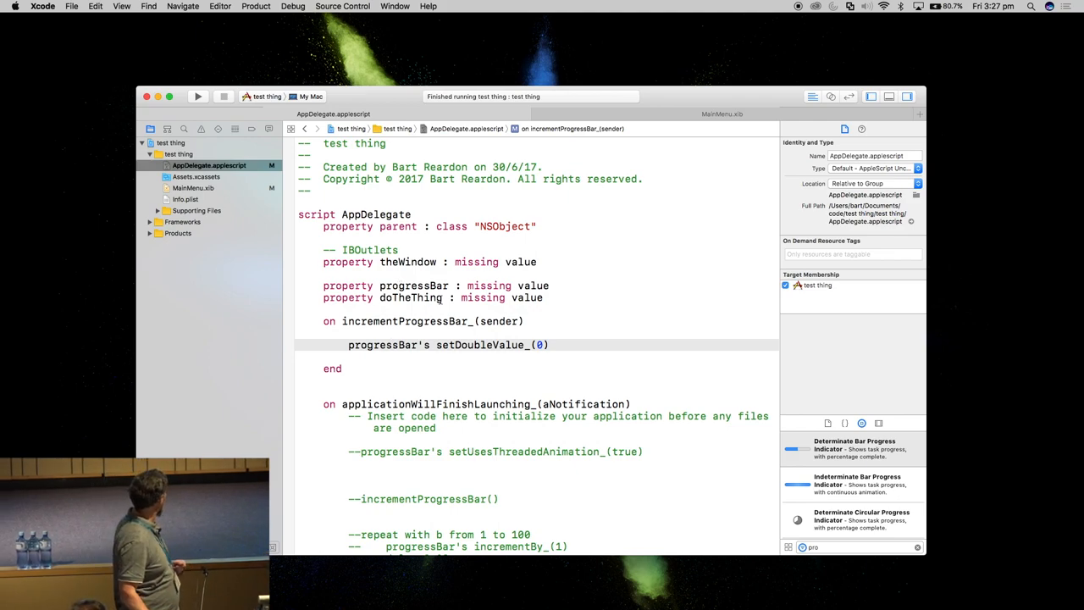
# Uncomment setDoubleValue_(0) and the repeat loop with incrementBy_ and 0.02 delay
pyautogui.scroll(-3)
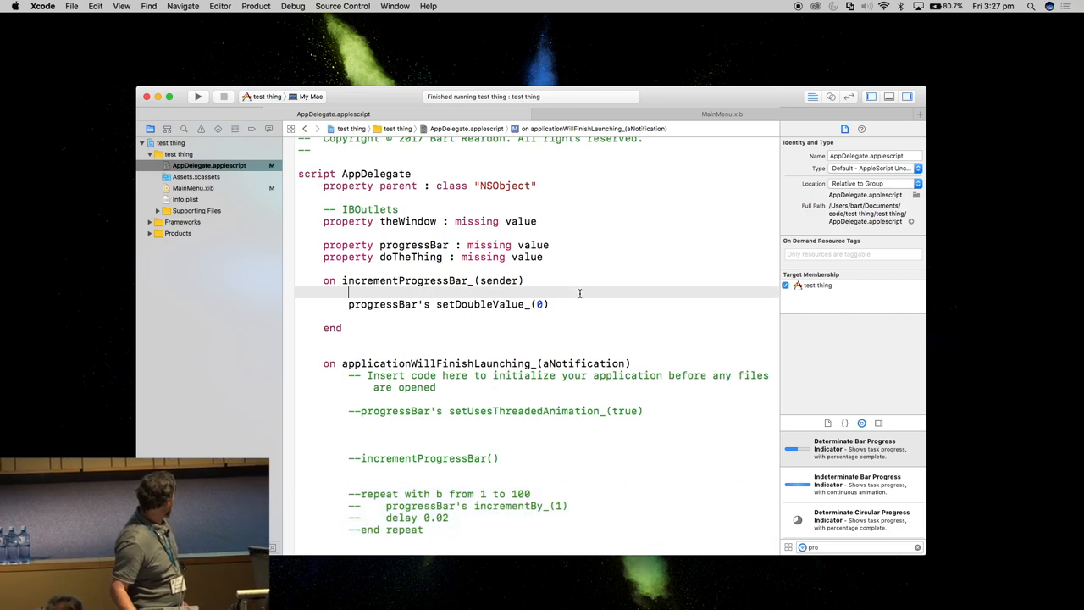
pyautogui.click(548, 304)
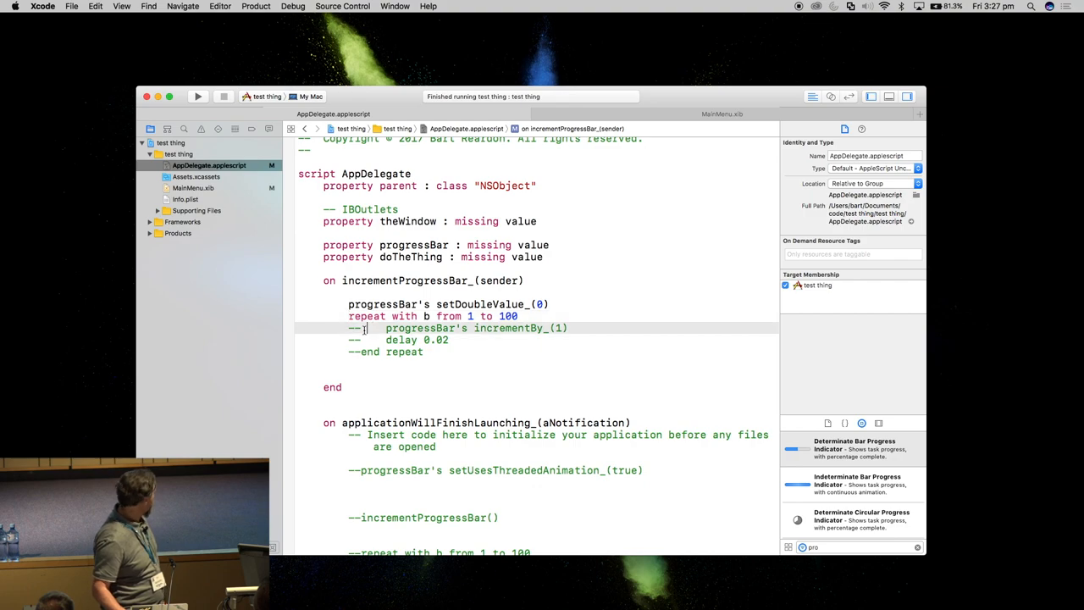
pyautogui.write('\\\\')
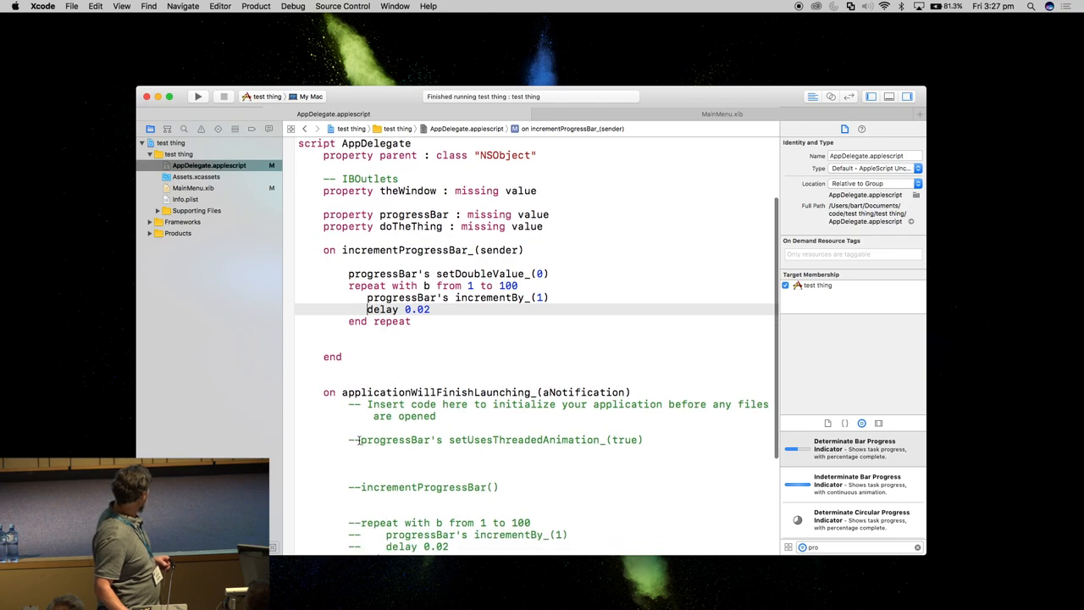
pyautogui.click(362, 440)
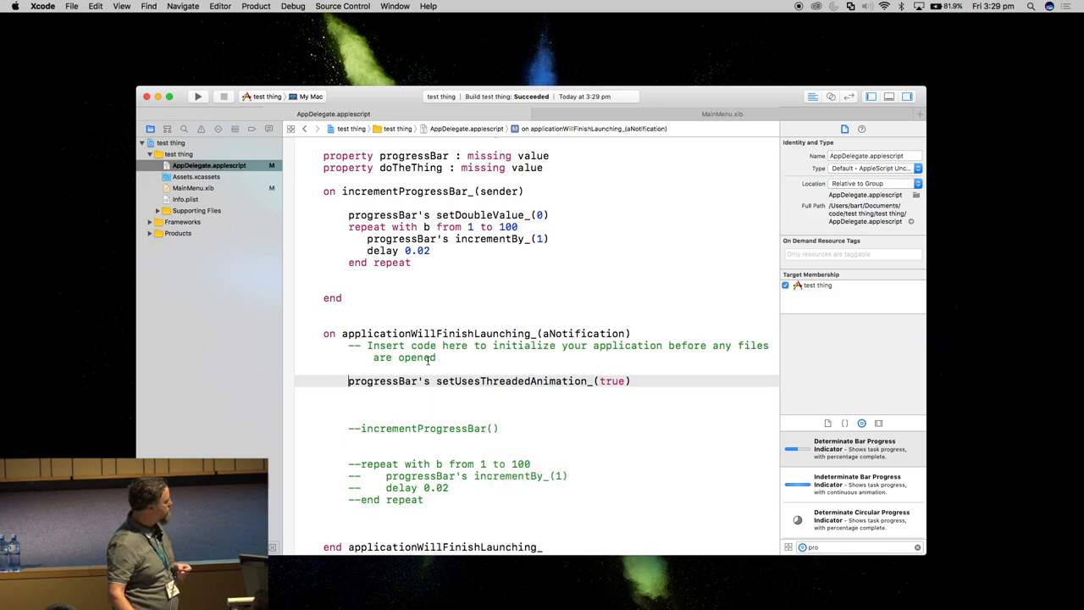
# Build and launch the test thing app with threaded animation enabled
pyautogui.click(197, 95)
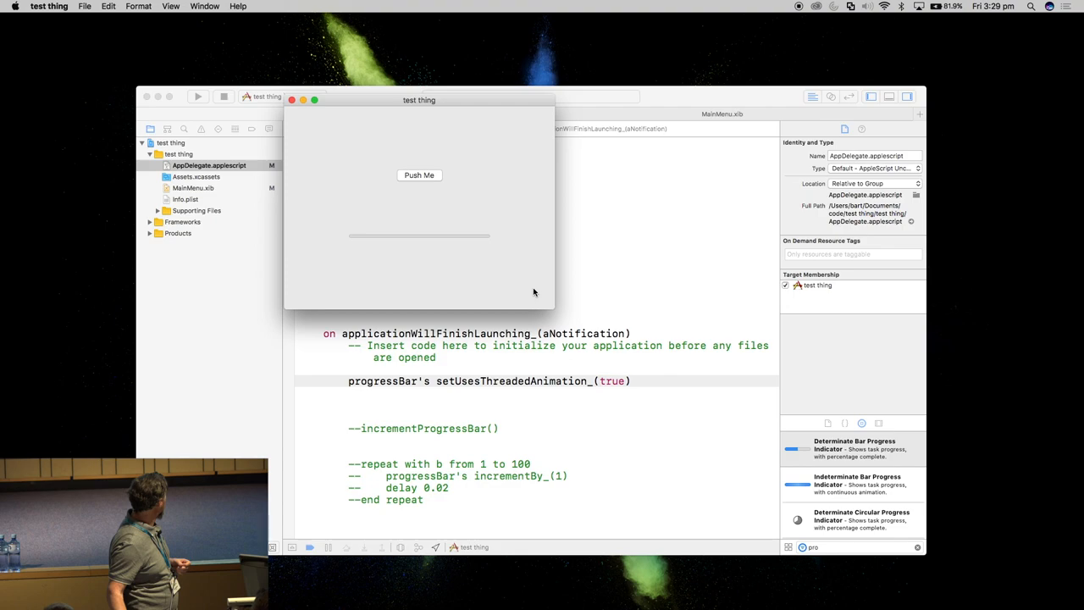
# Press Push Me four times, watching the progress bar fill each time
pyautogui.click(419, 175)
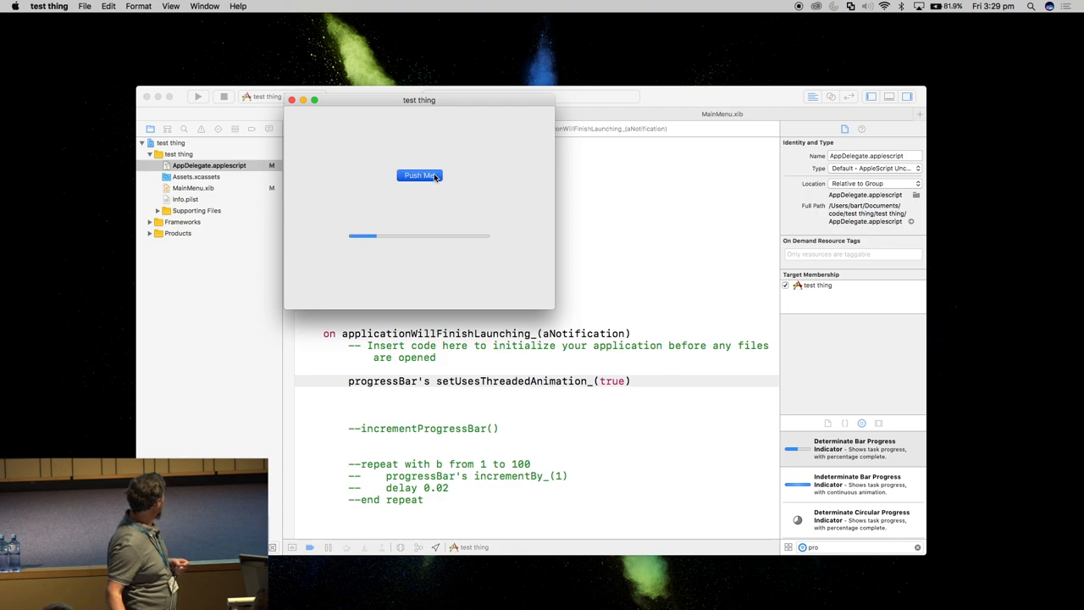
pyautogui.click(419, 175)
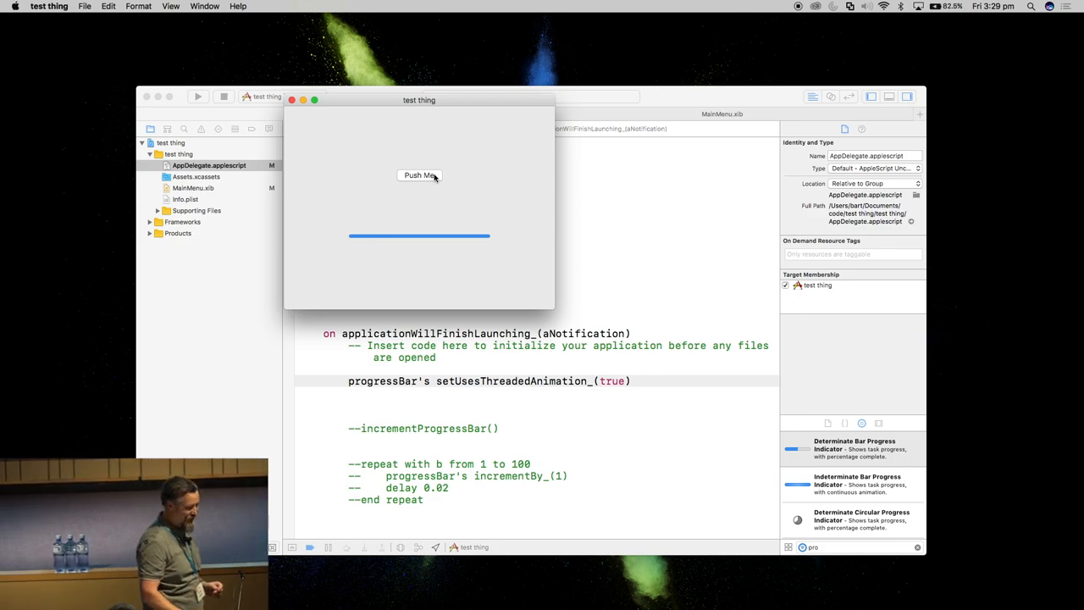
pyautogui.click(419, 175)
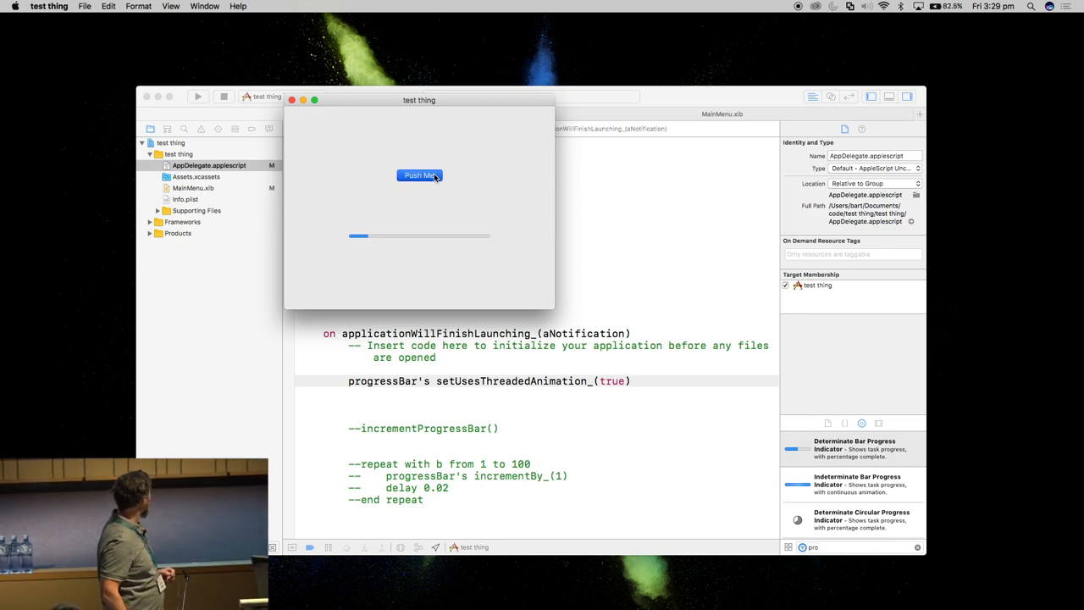
pyautogui.click(419, 176)
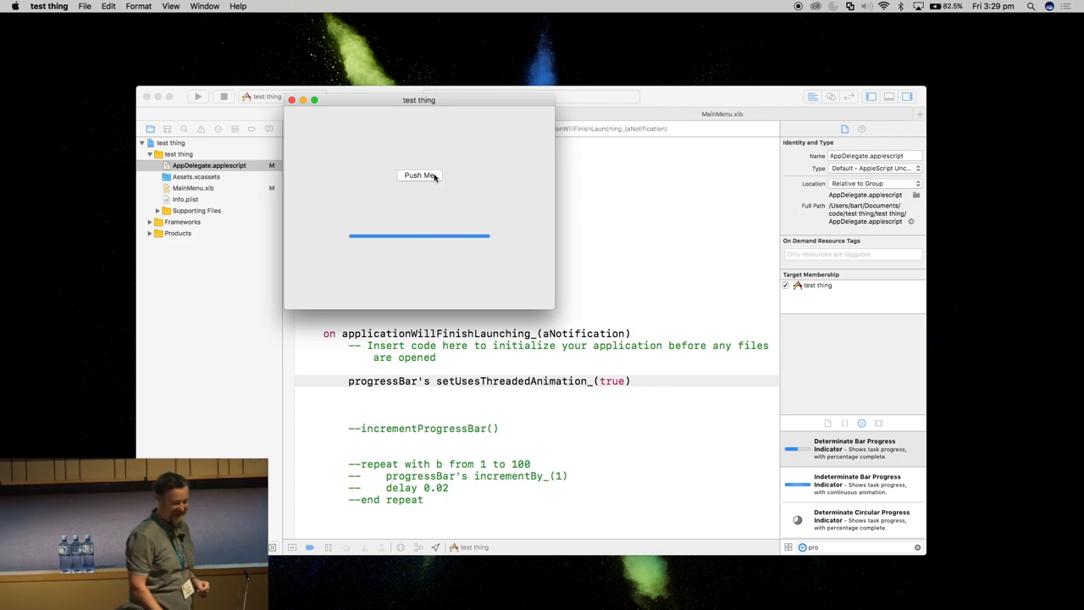